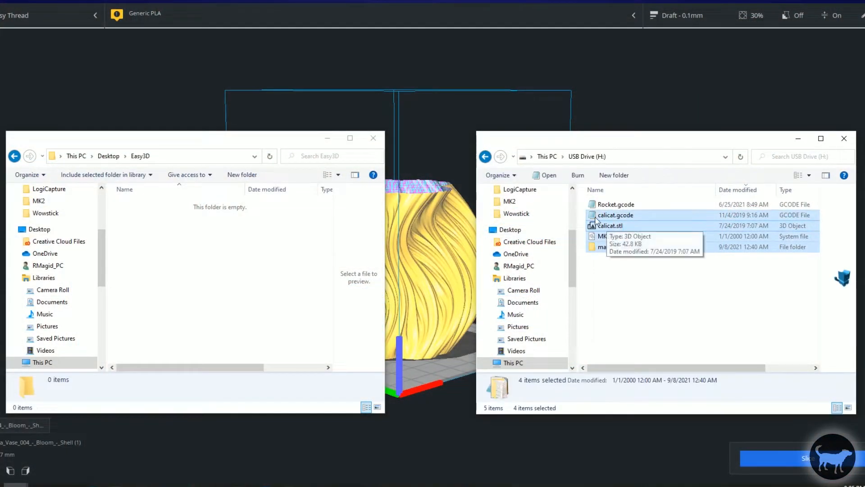
# Drag the four selected USB drive items into the empty Easy3D desktop folder.
pyautogui.moveTo(606, 220); pyautogui.dragTo(240, 248)
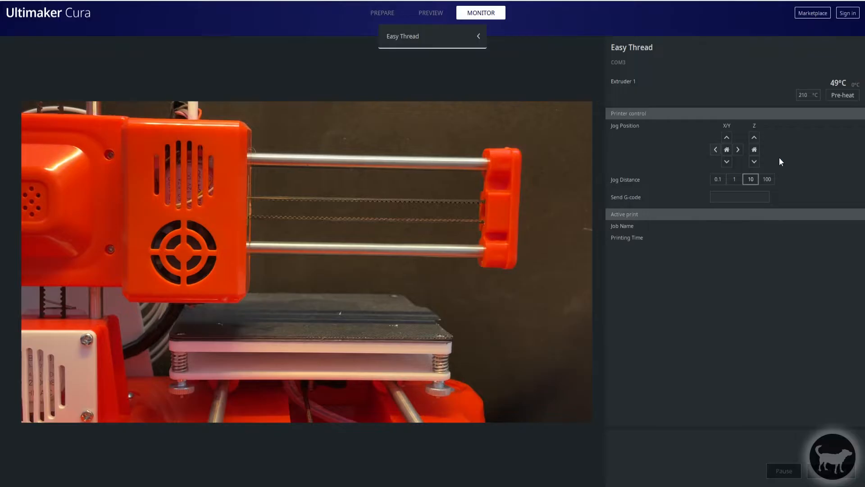
# Jog the print head right and left, the bed along Y, and raise Z in 10 mm steps.
pyautogui.click(738, 149)
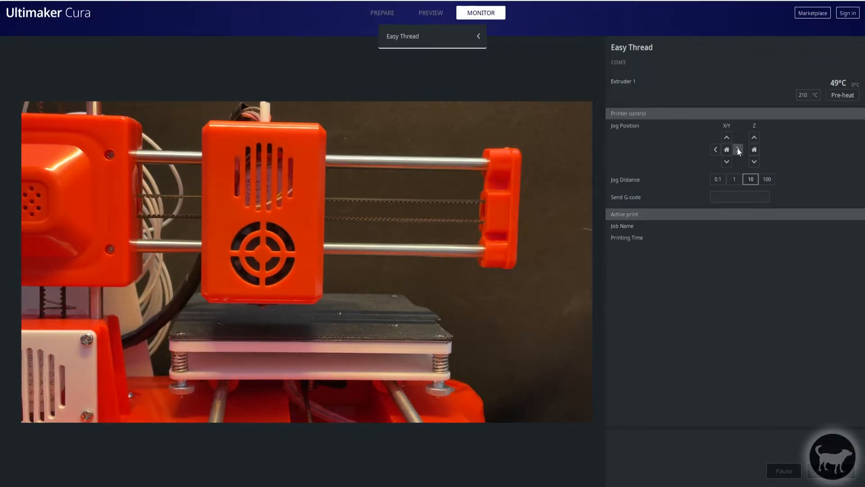
pyautogui.click(726, 137)
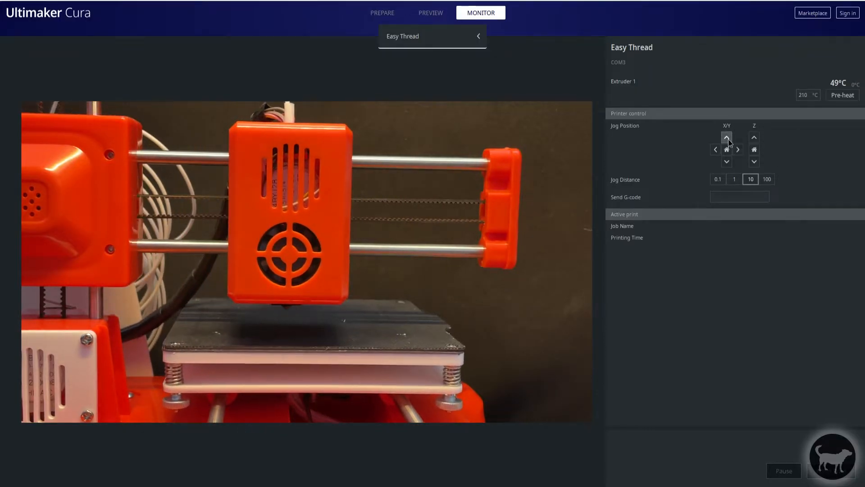
pyautogui.click(715, 149)
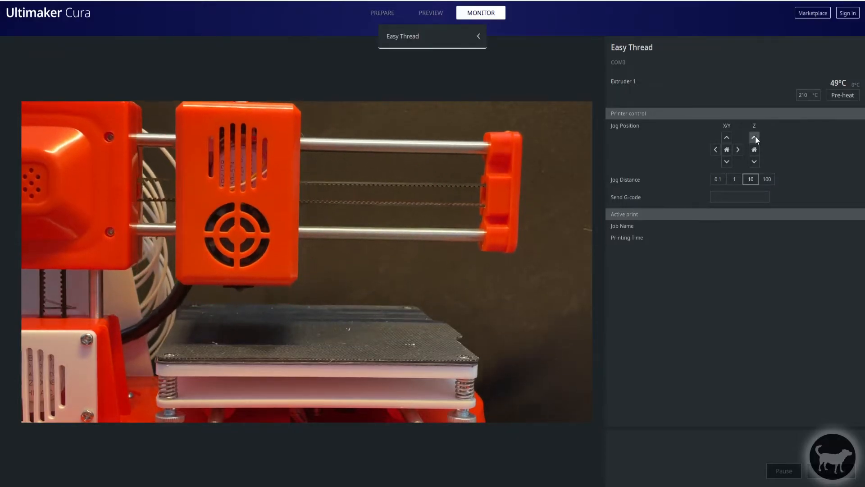
pyautogui.click(715, 149)
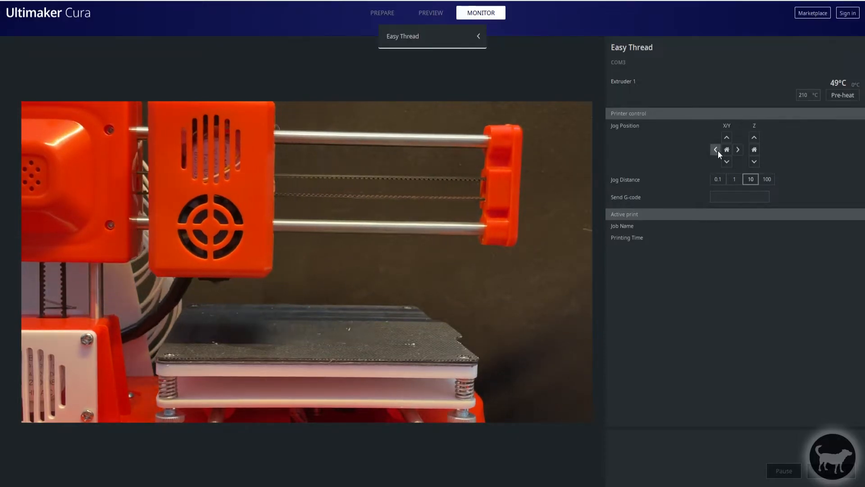
pyautogui.click(737, 149)
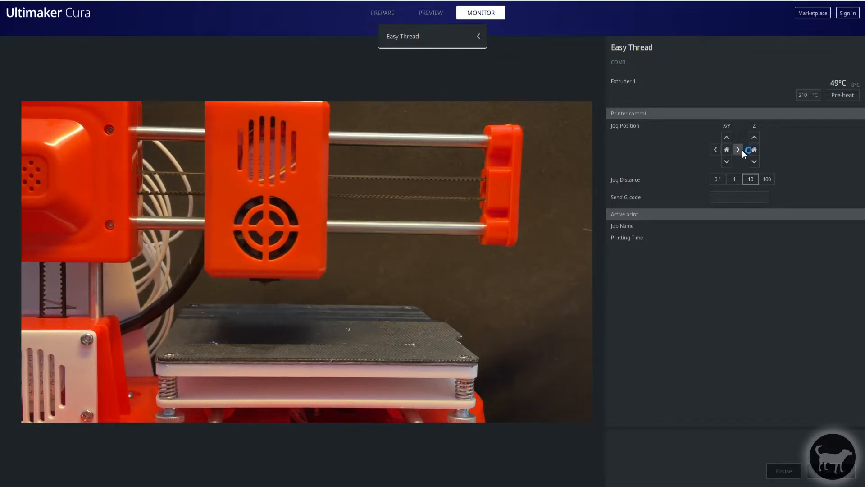
pyautogui.click(738, 150)
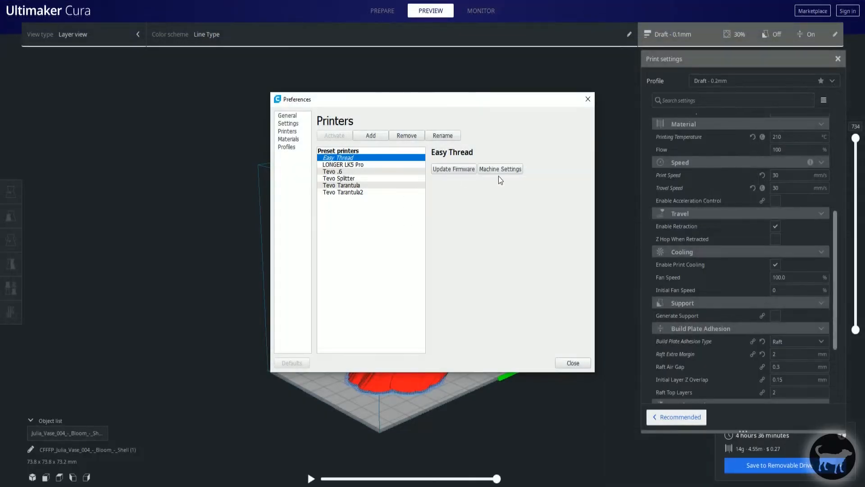
# Select the Easy Thread printer in Preferences and open its Machine Settings.
pyautogui.click(499, 169)
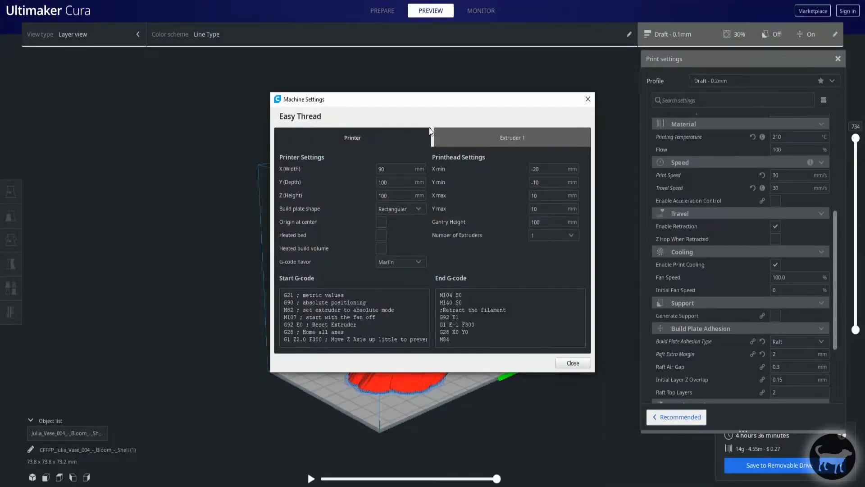
pyautogui.click(353, 317)
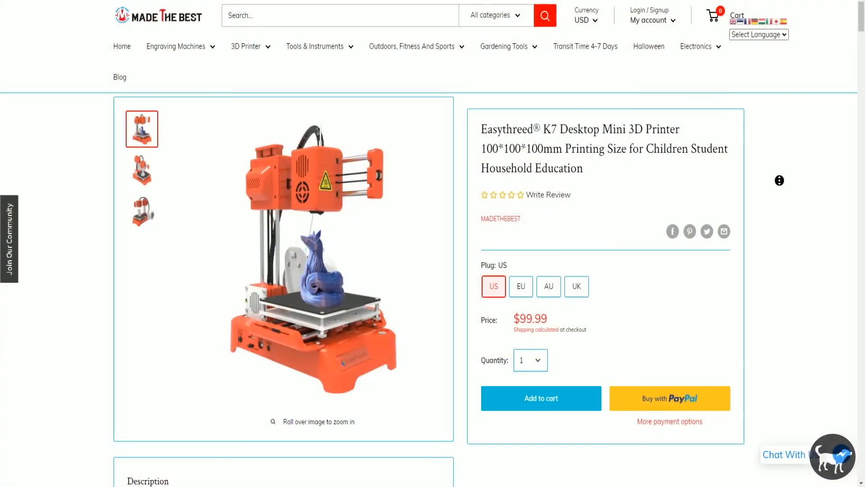
# Scroll the K7 product page through its Description, Specification and promotional images.
pyautogui.scroll(-3)
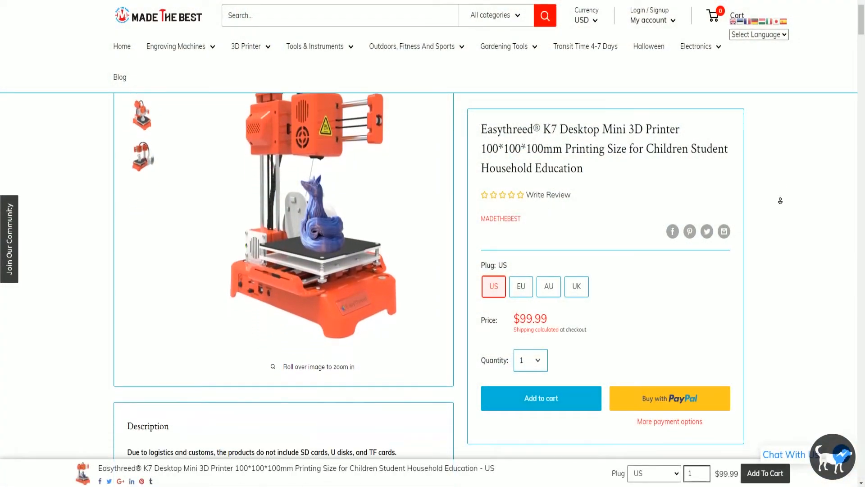
pyautogui.scroll(-3)
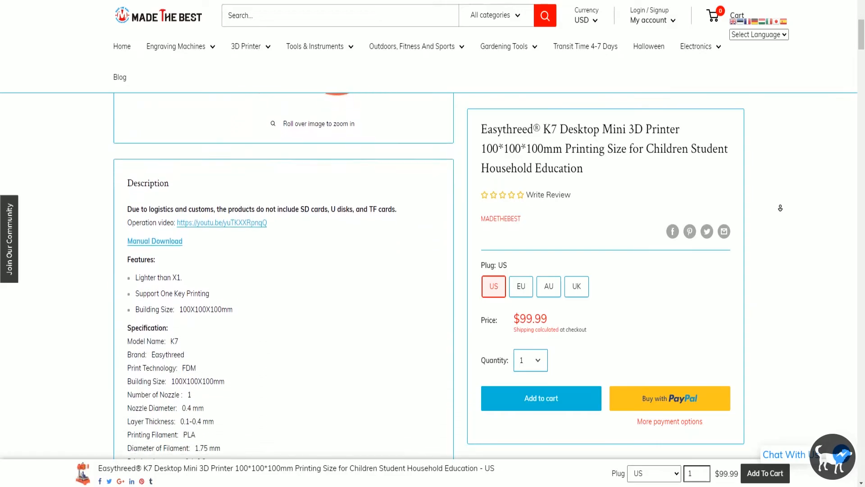
pyautogui.scroll(-3)
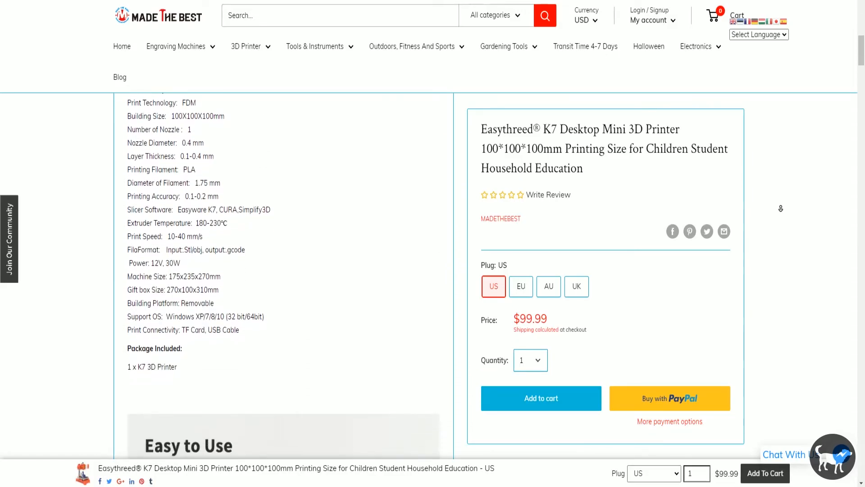
pyautogui.scroll(-3)
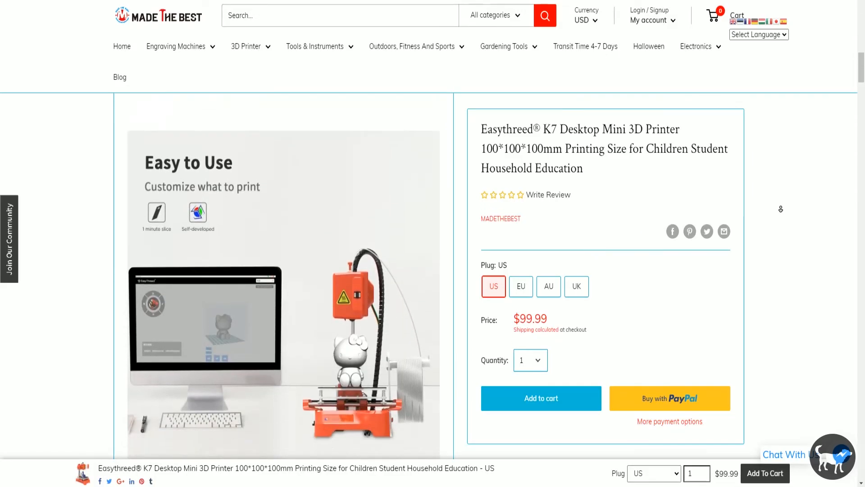
pyautogui.scroll(-3)
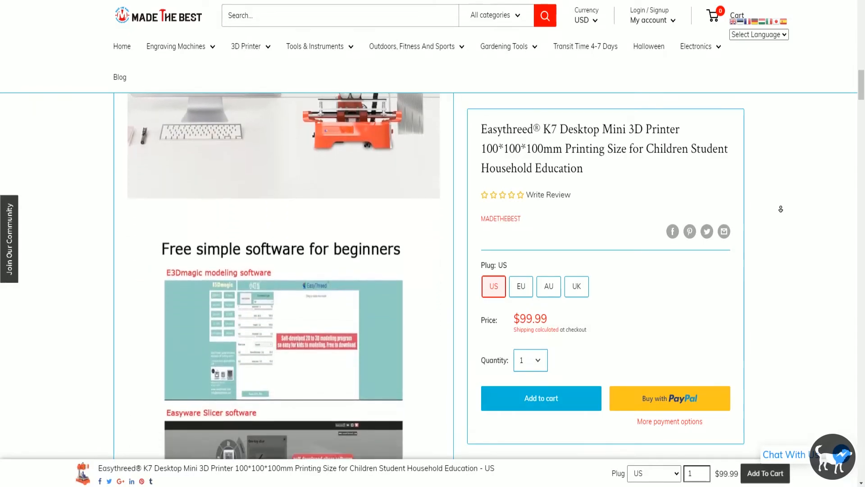
pyautogui.scroll(-3)
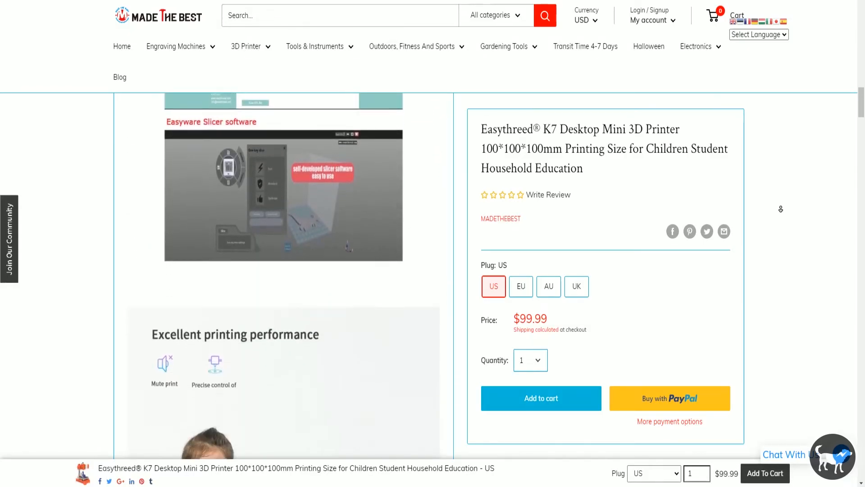
pyautogui.scroll(-3)
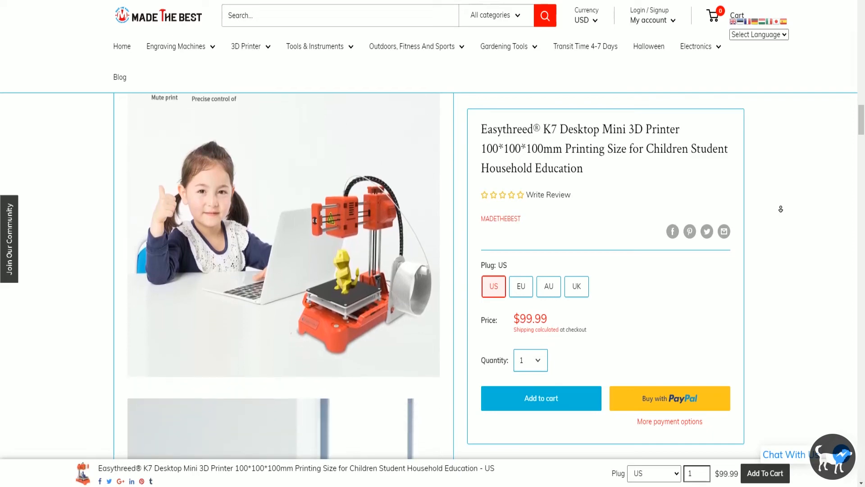